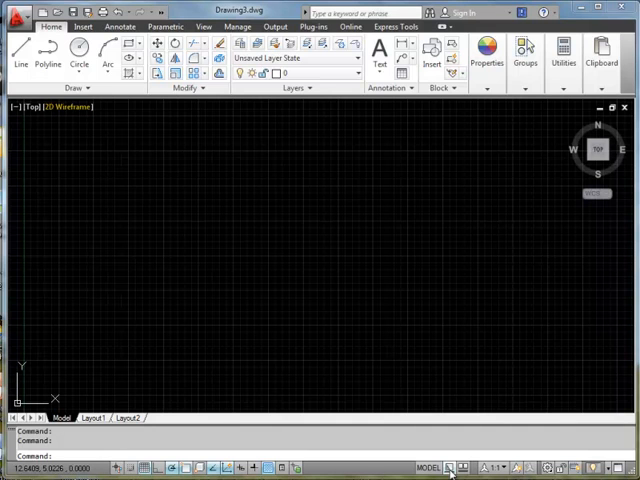
- Browse the application menu's Open and Plot options, then dismiss it
click(30, 24)
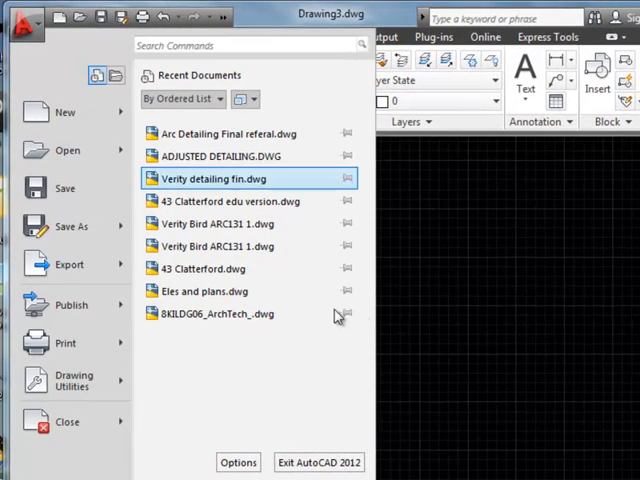
mouse_move(368, 312)
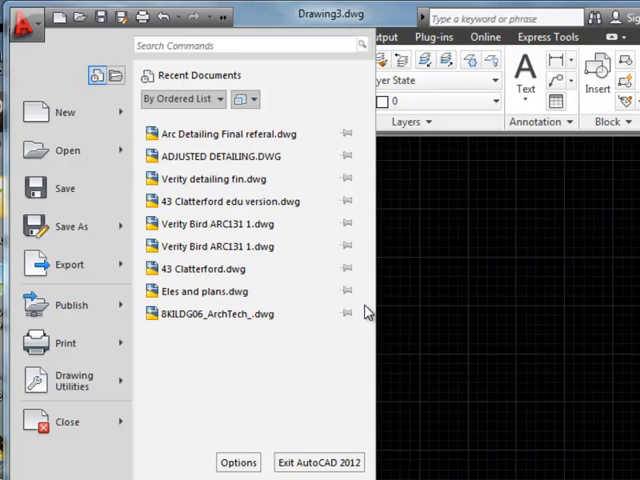
mouse_move(62, 112)
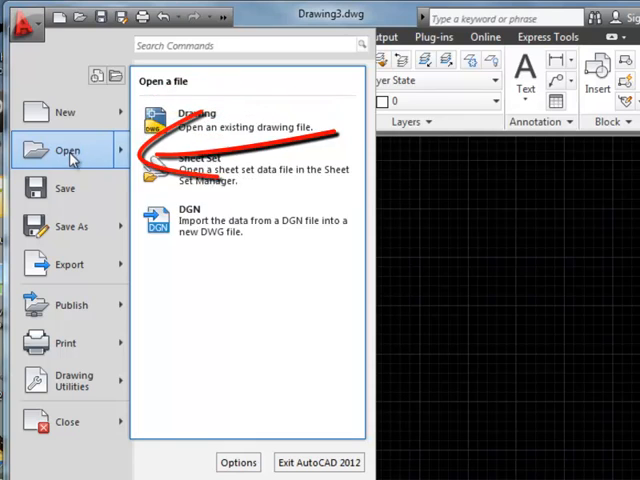
click(70, 226)
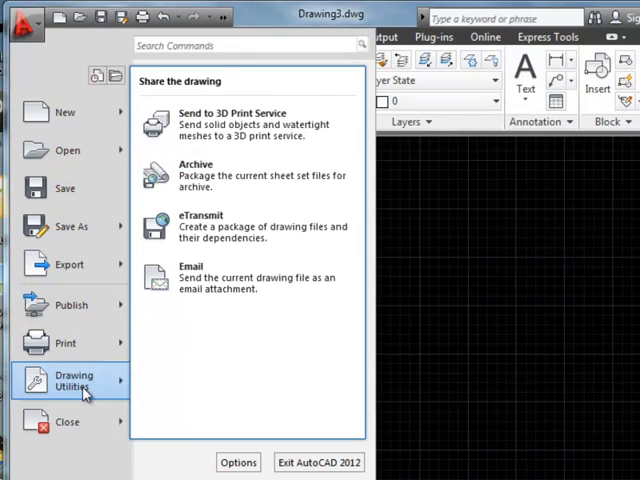
click(68, 304)
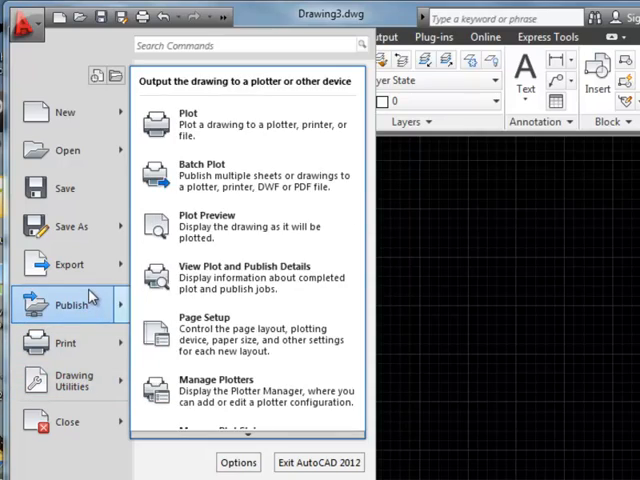
click(64, 150)
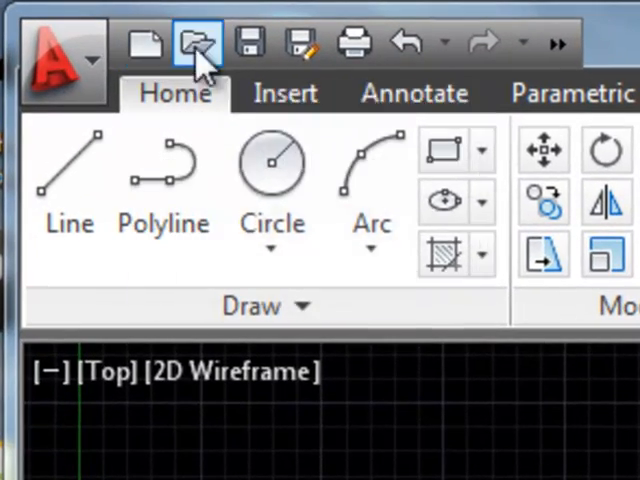
mouse_move(140, 44)
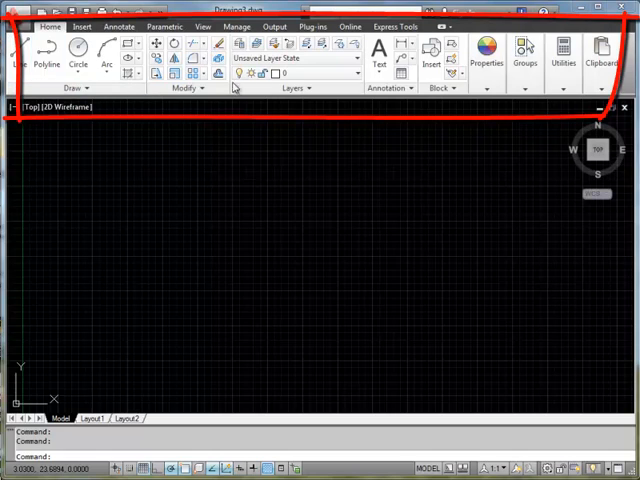
- Review the Parametric, Output, Online and Express Tools ribbon groups, returning to Home
click(484, 56)
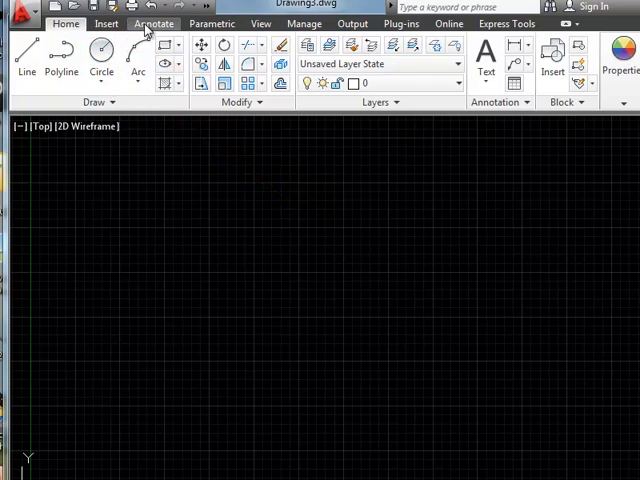
click(216, 24)
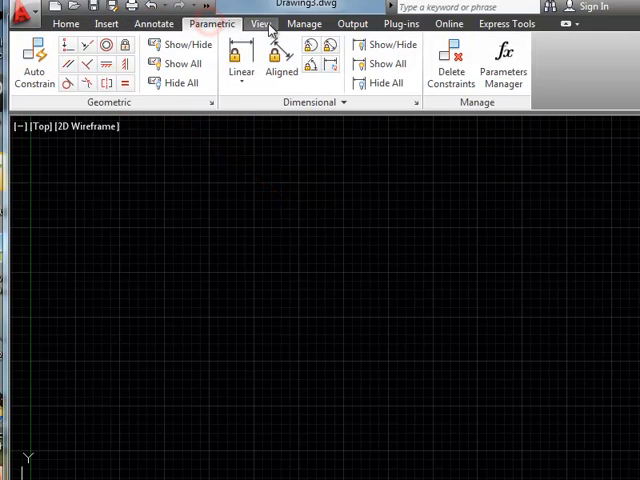
click(352, 24)
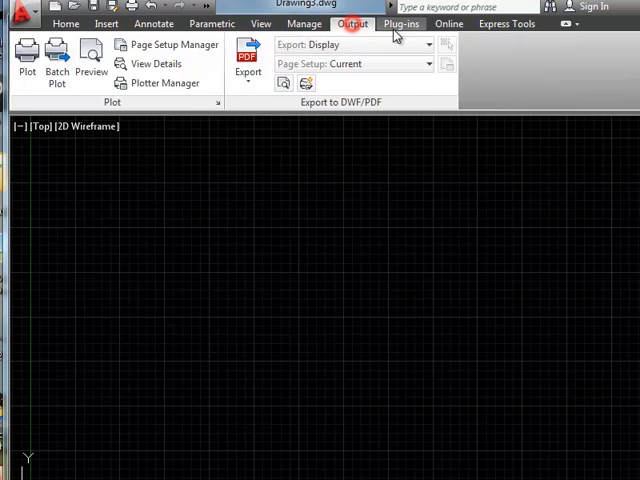
click(446, 24)
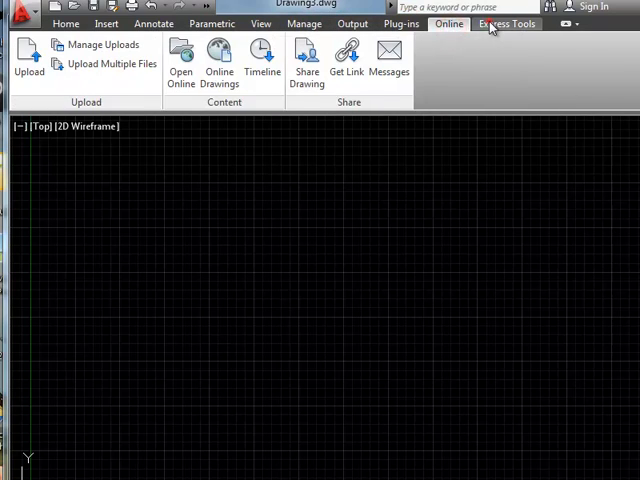
click(502, 24)
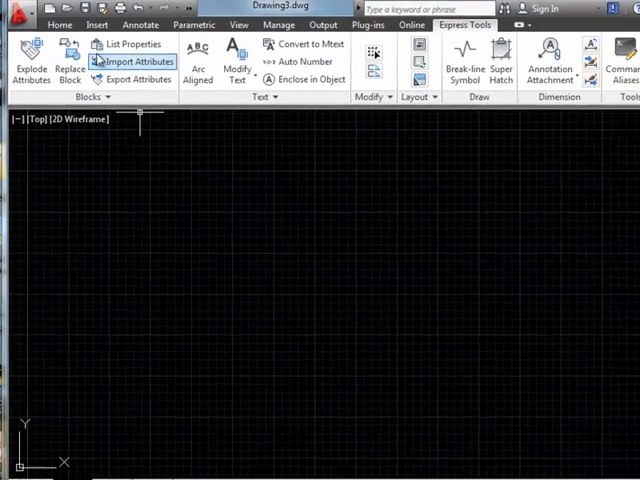
click(62, 36)
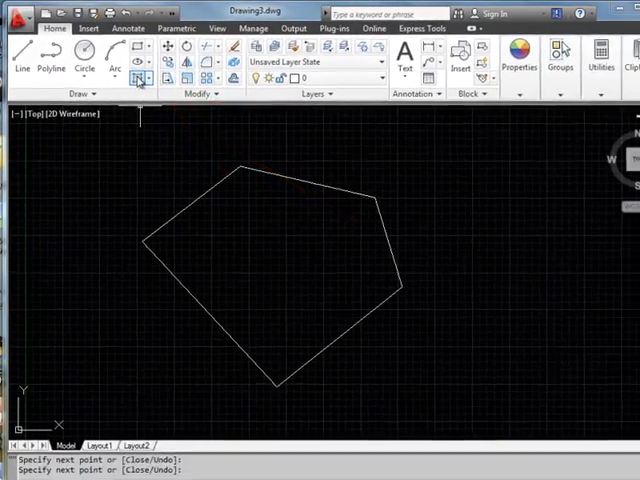
- Fill the five-sided outline with a diagonal line hatch at angle 59 and scale 4.1
click(144, 76)
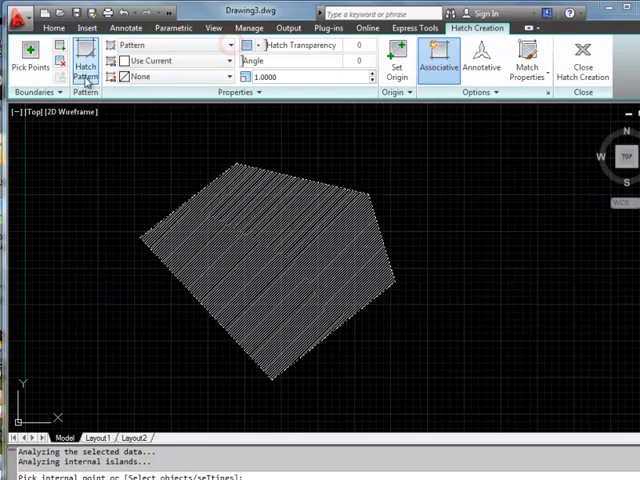
click(84, 68)
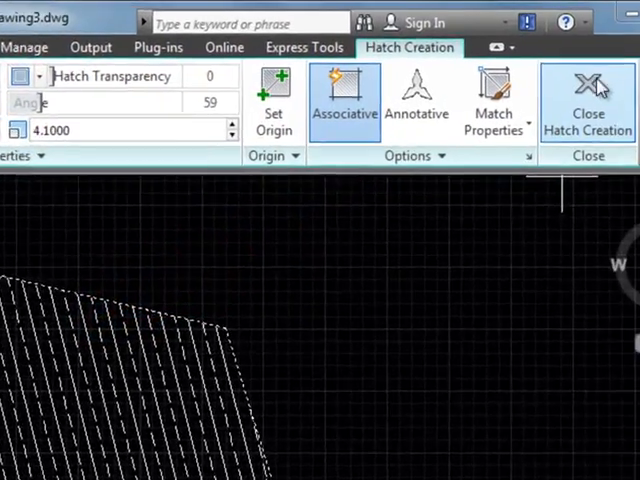
click(586, 96)
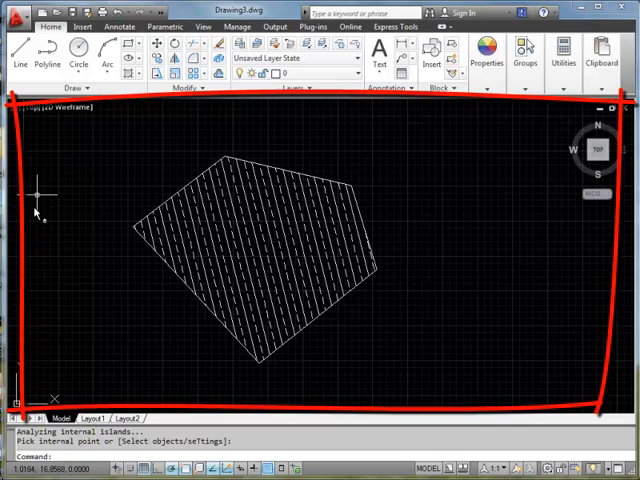
mouse_move(412, 316)
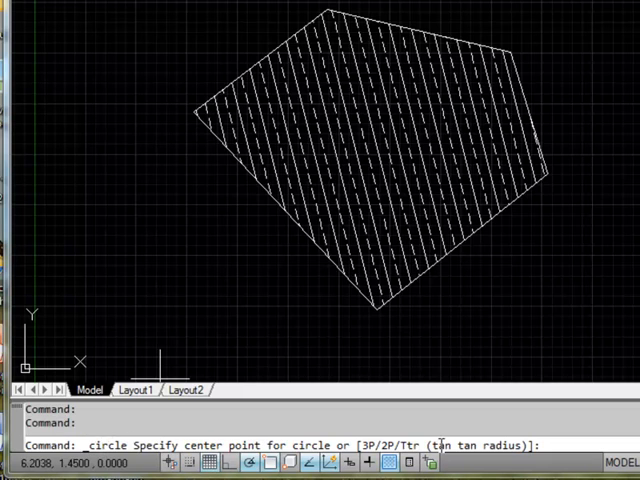
mouse_move(356, 412)
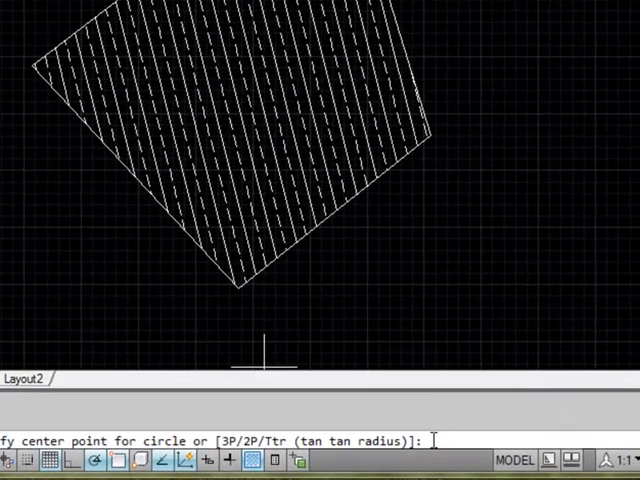
- Choose the 3P option so the circle is defined through three points
text(3p)
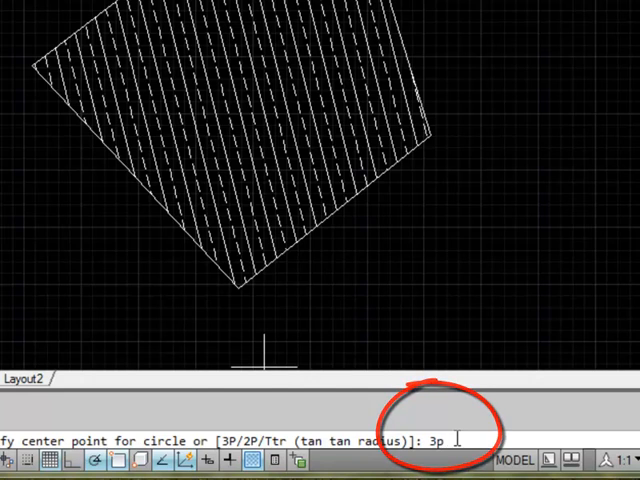
key(Enter)
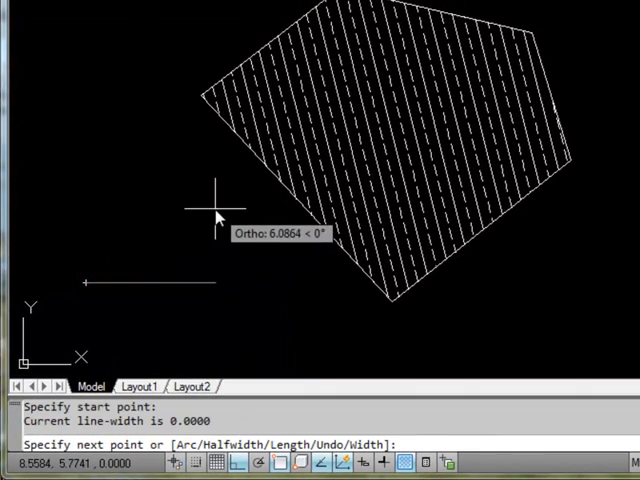
mouse_move(238, 196)
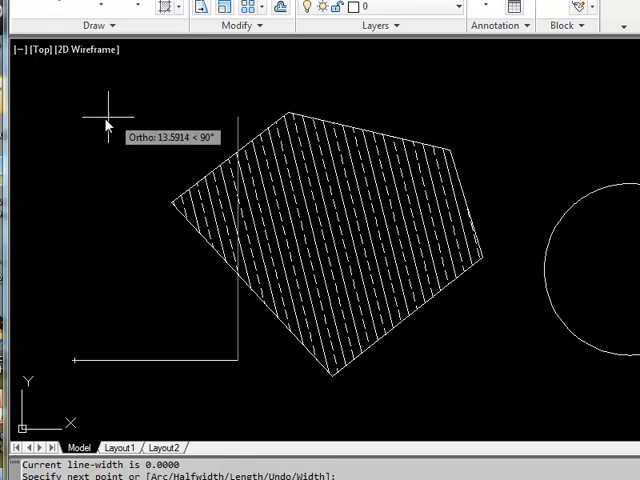
mouse_move(364, 100)
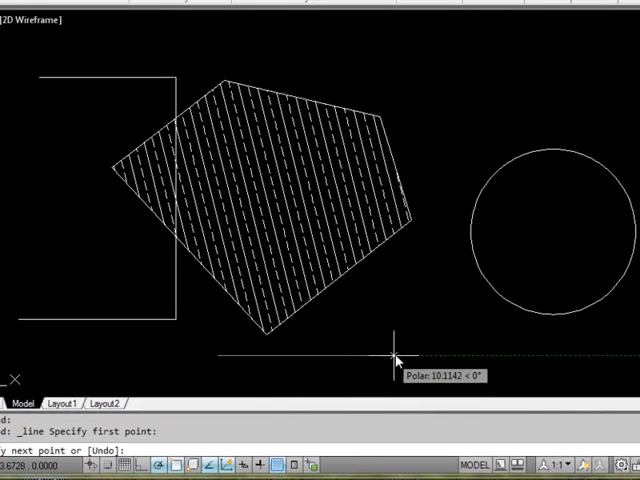
mouse_move(402, 360)
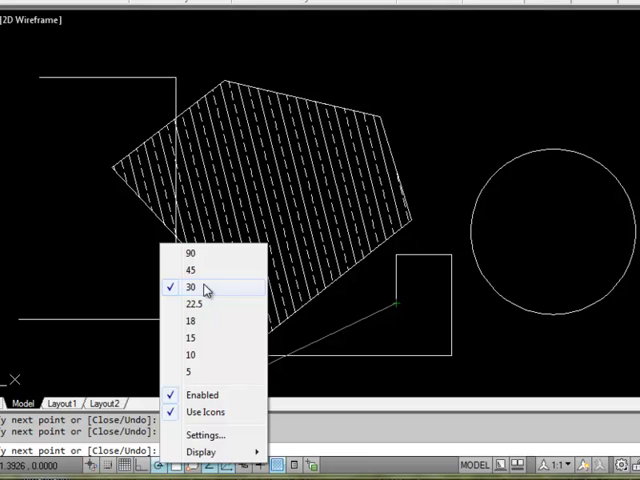
- Set polar tracking to snap at 30-degree increments
click(192, 288)
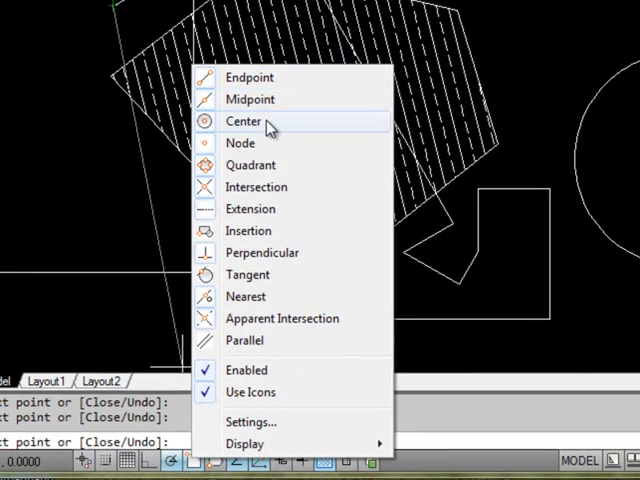
mouse_move(256, 150)
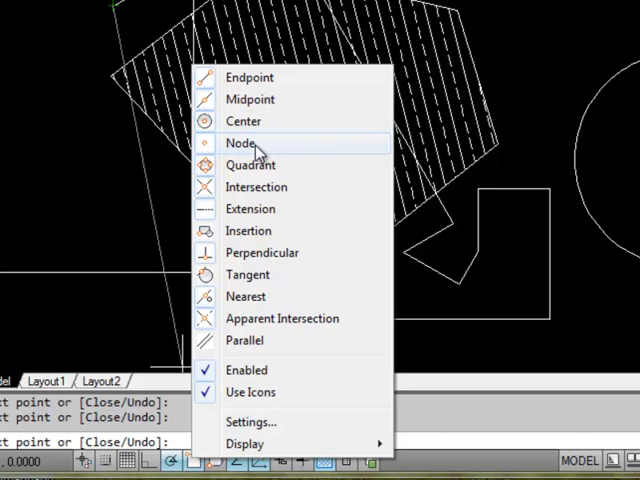
mouse_move(250, 164)
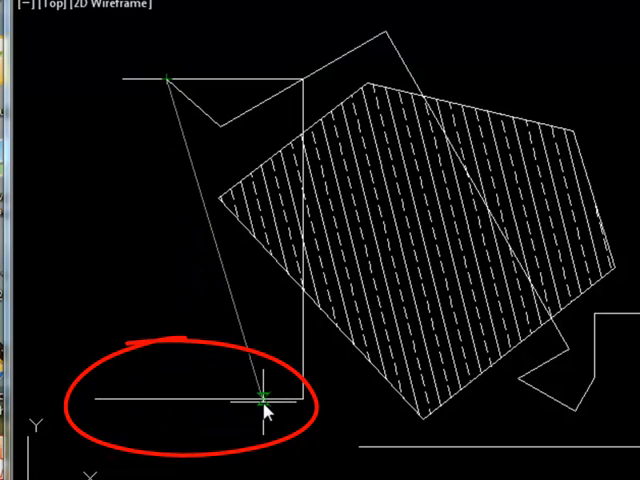
mouse_move(192, 400)
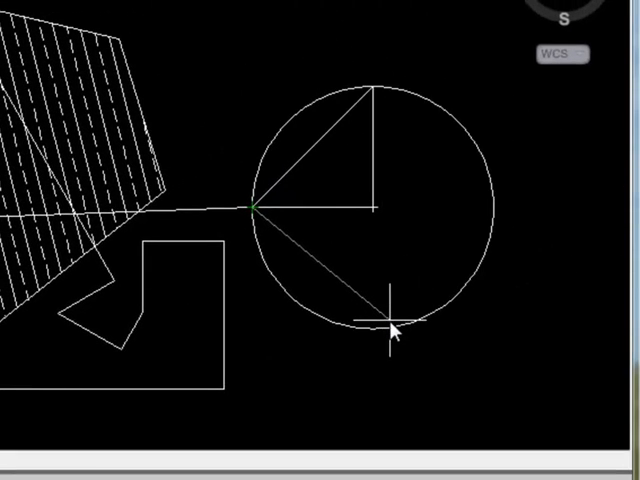
mouse_move(396, 332)
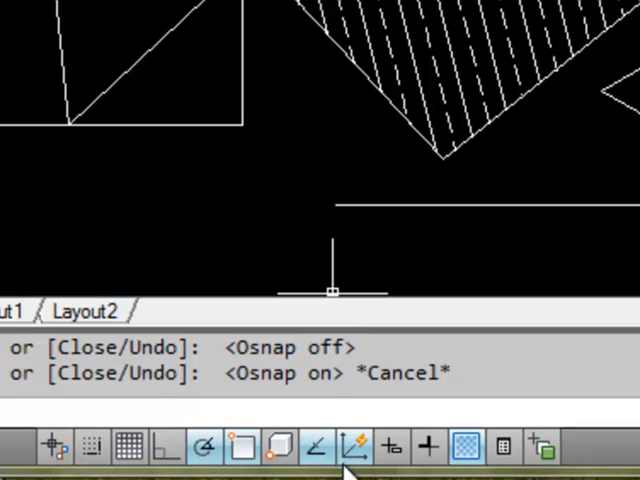
mouse_move(424, 448)
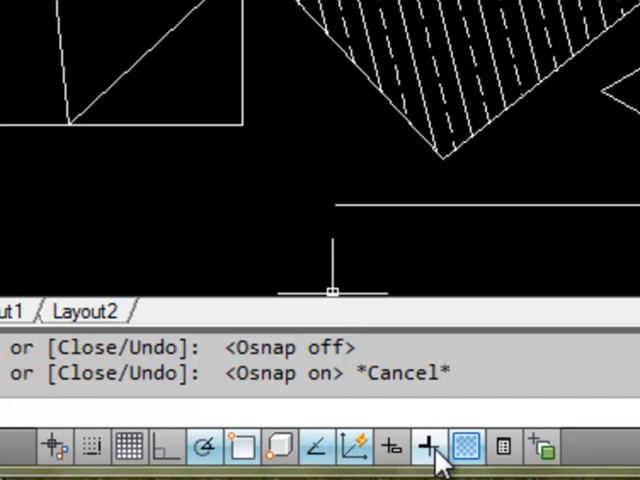
click(428, 444)
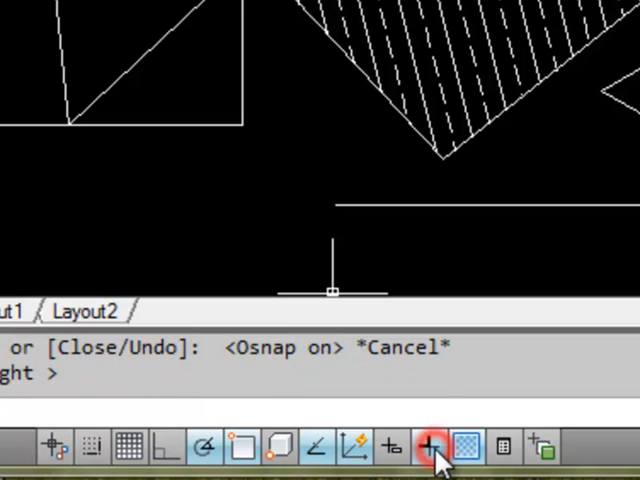
click(424, 444)
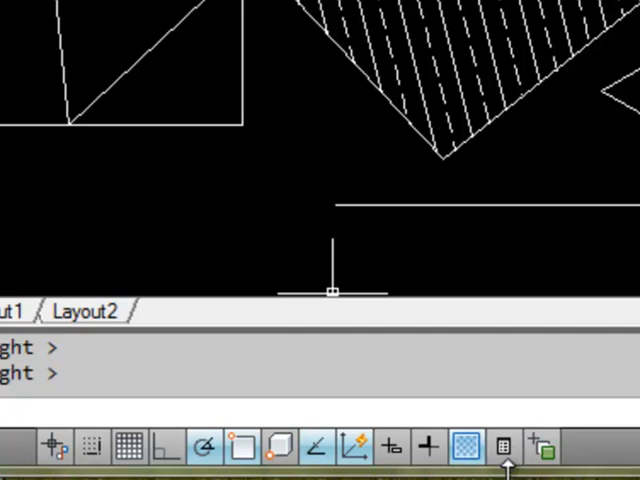
mouse_move(502, 446)
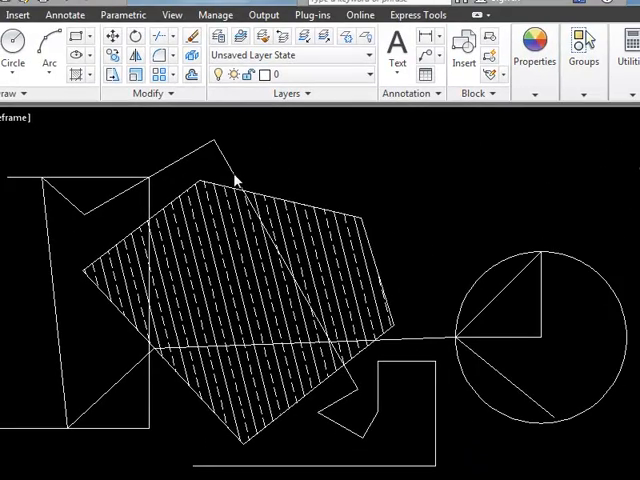
click(232, 174)
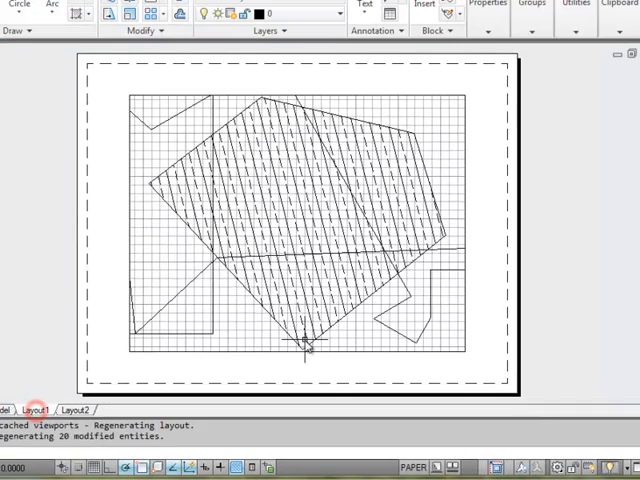
mouse_move(36, 408)
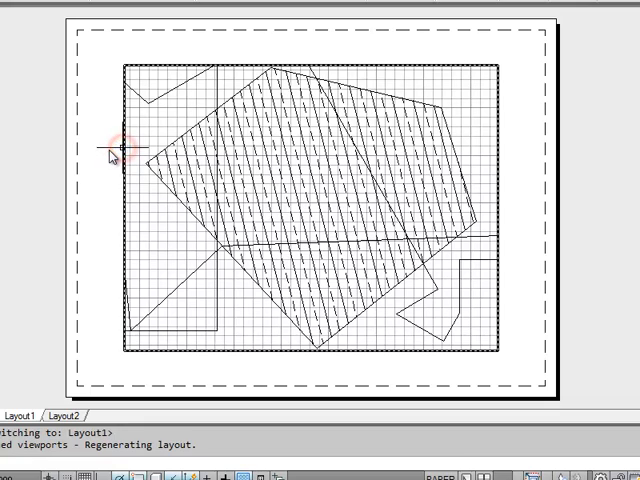
- Select the viewport boundary on the Layout1 sheet
click(122, 68)
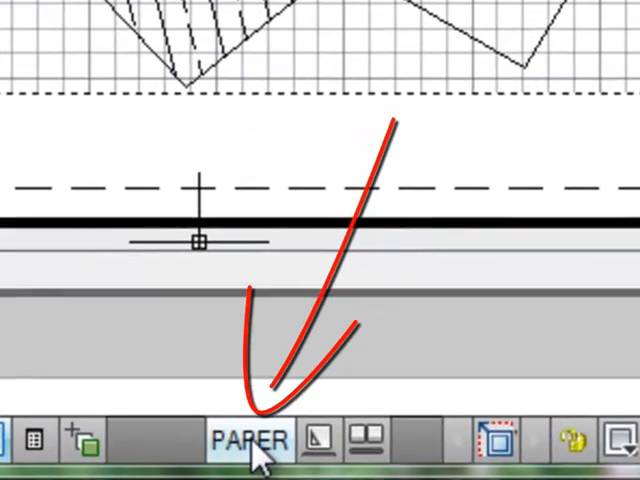
- Switch the status bar from PAPER to MODEL space
click(242, 442)
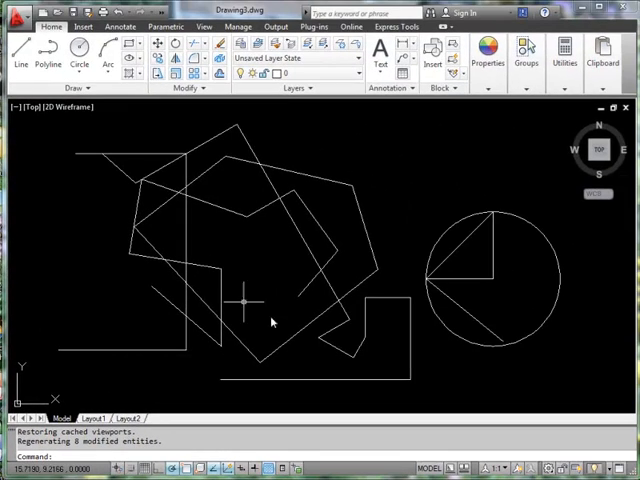
mouse_move(98, 330)
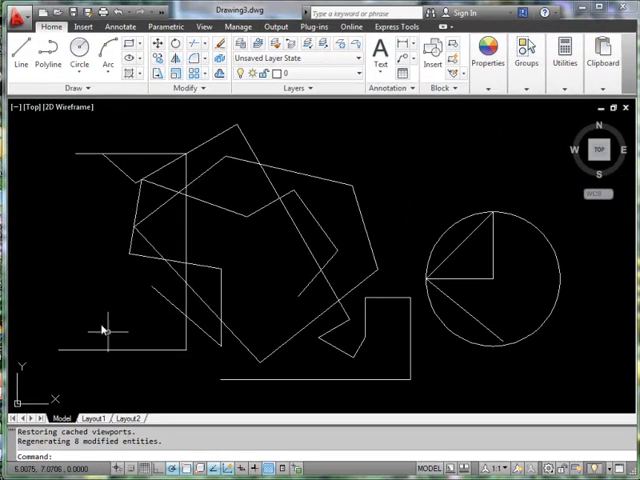
mouse_move(122, 302)
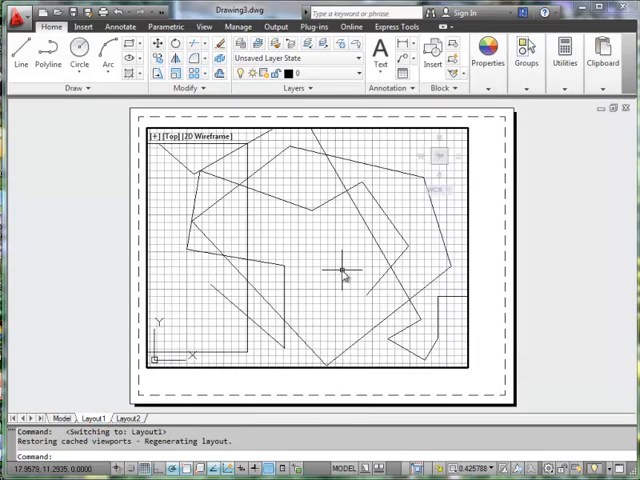
mouse_move(342, 268)
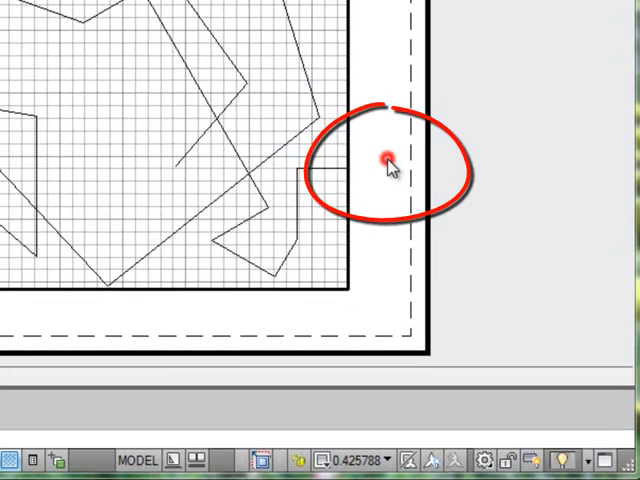
- Activate model space inside the Layout1 viewport
click(136, 454)
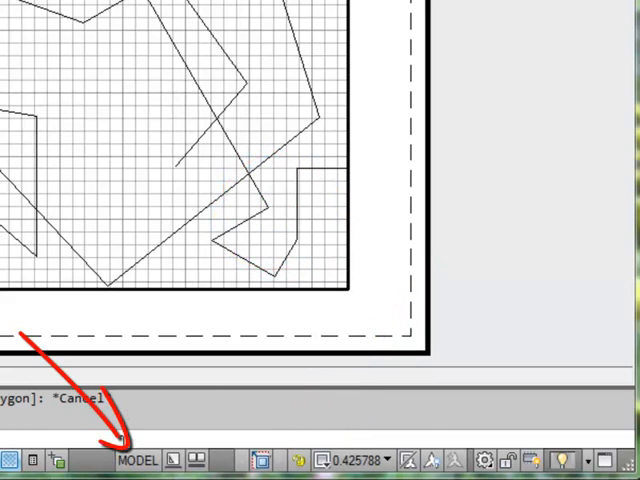
mouse_move(136, 460)
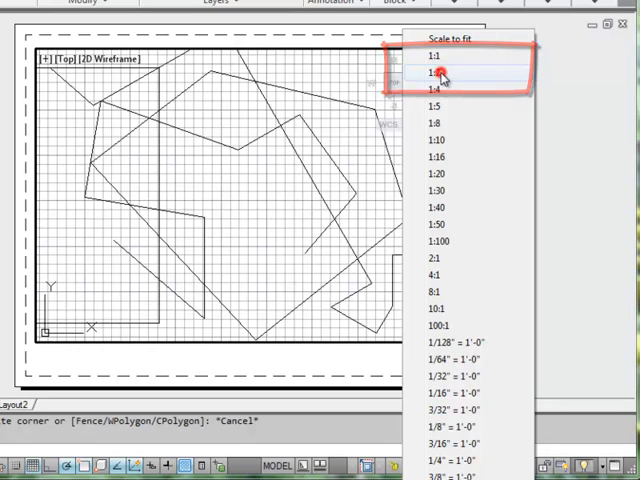
- Set the Layout1 viewport scale to 1:5
click(436, 74)
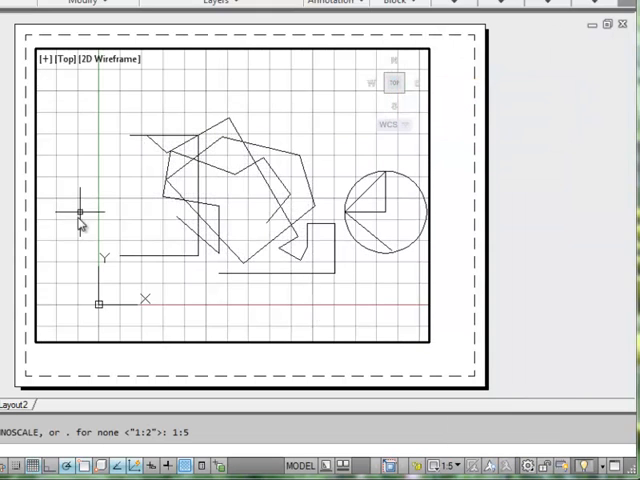
mouse_move(464, 280)
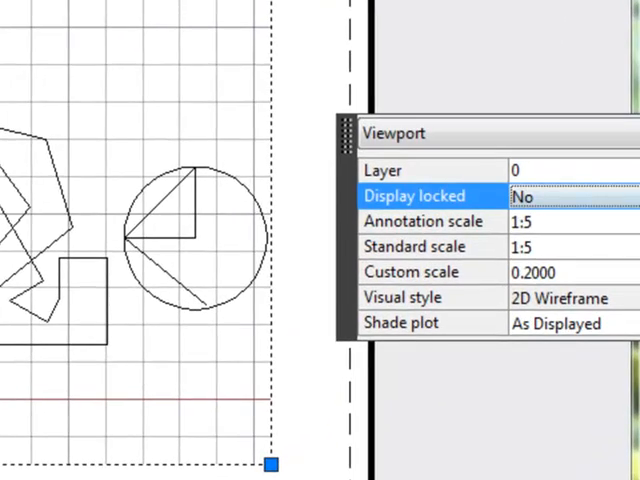
- Set the viewport's Display locked property to Yes and clear the selection
click(560, 196)
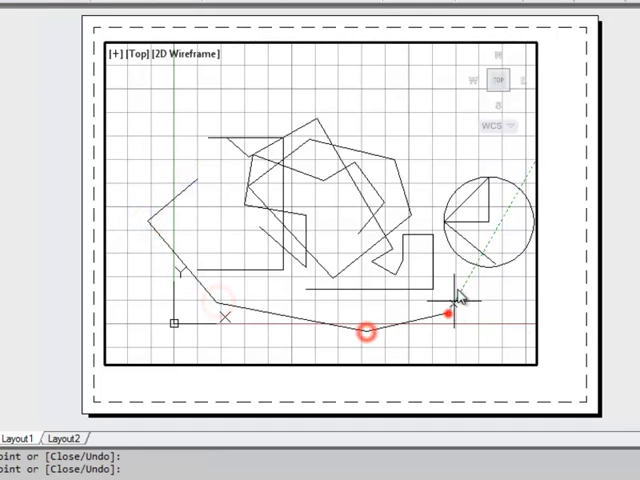
key(Escape)
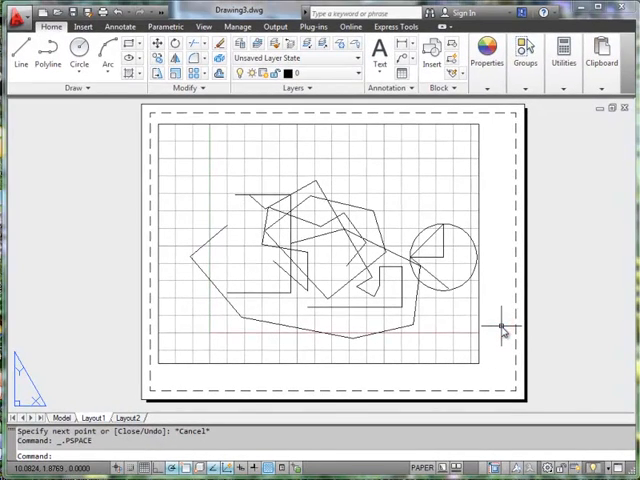
mouse_move(476, 400)
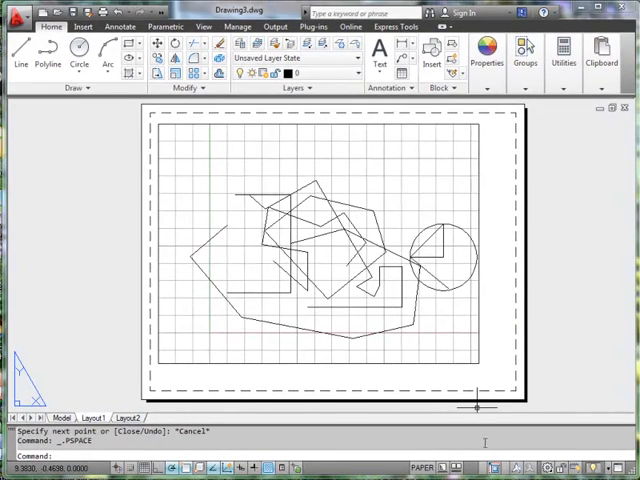